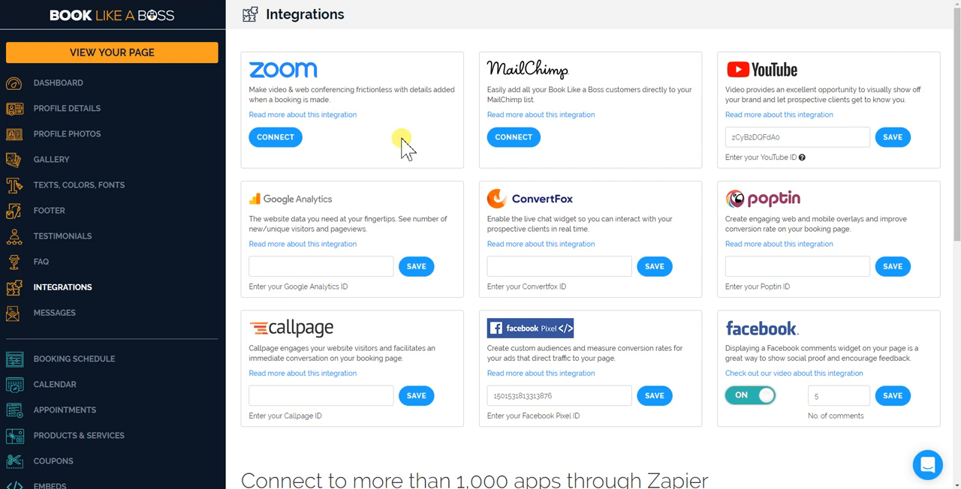
pyautogui.moveTo(389, 157)
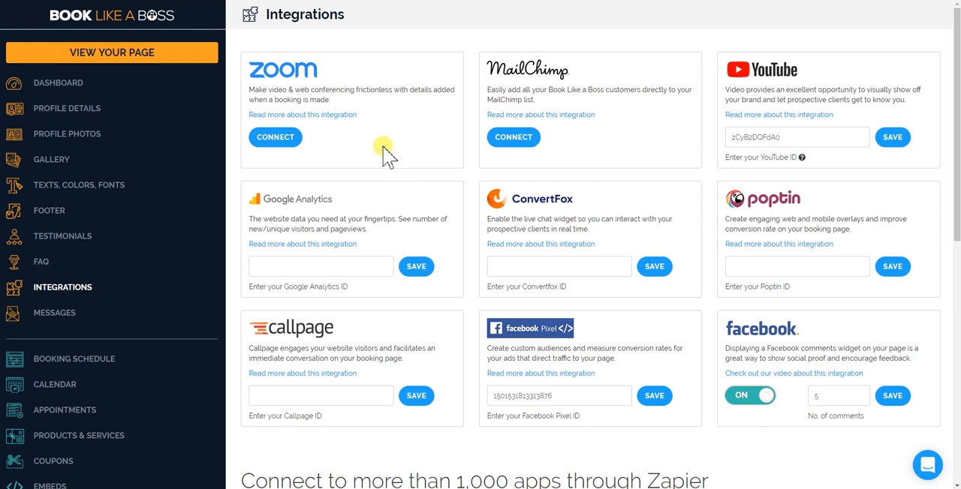
pyautogui.moveTo(157, 240)
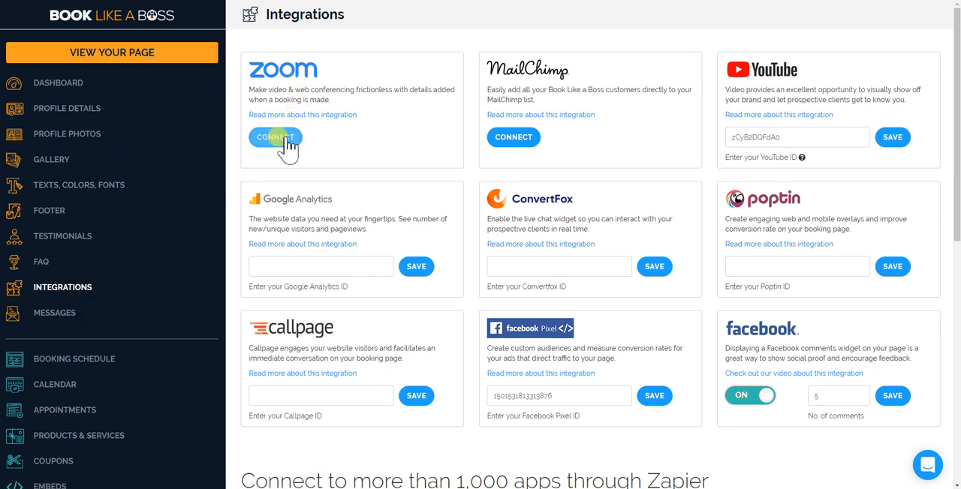
# Connect and authorize the Zoom account from the Zoom integration card
pyautogui.click(276, 138)
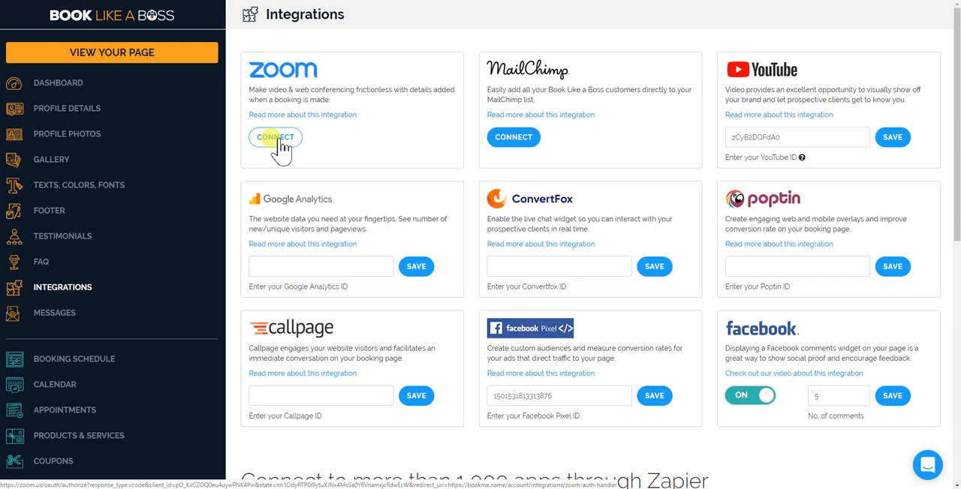
pyautogui.click(275, 137)
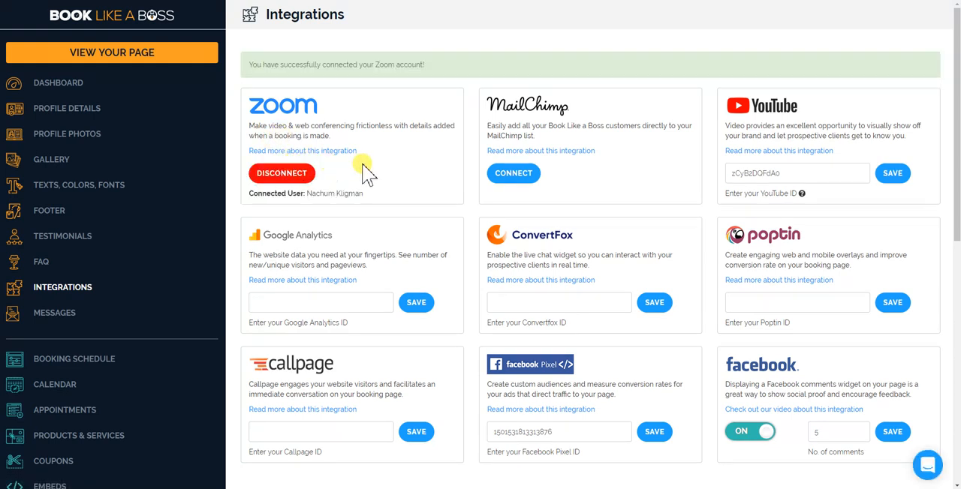
pyautogui.moveTo(359, 108)
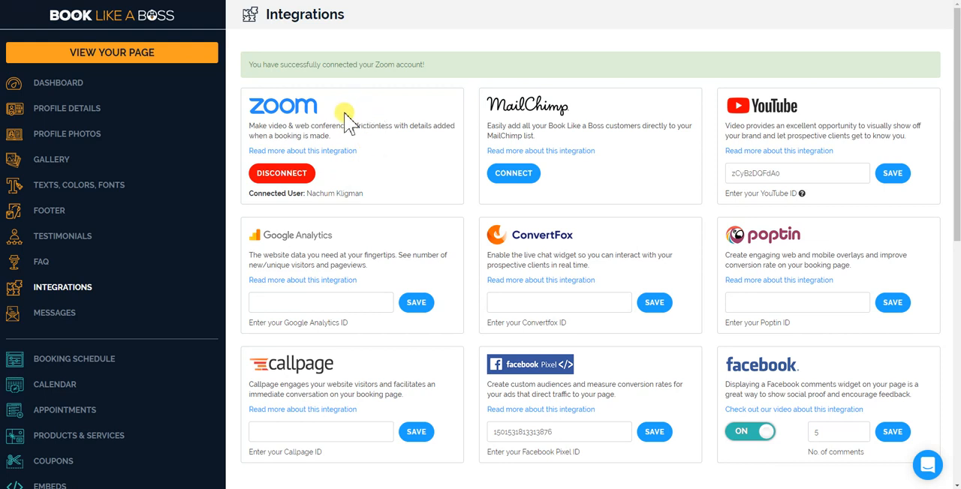
pyautogui.moveTo(366, 111)
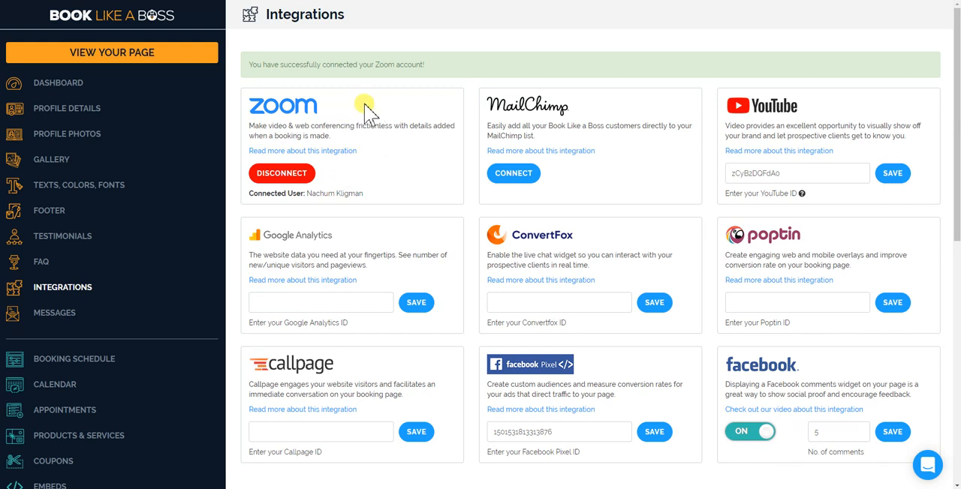
pyautogui.moveTo(379, 150)
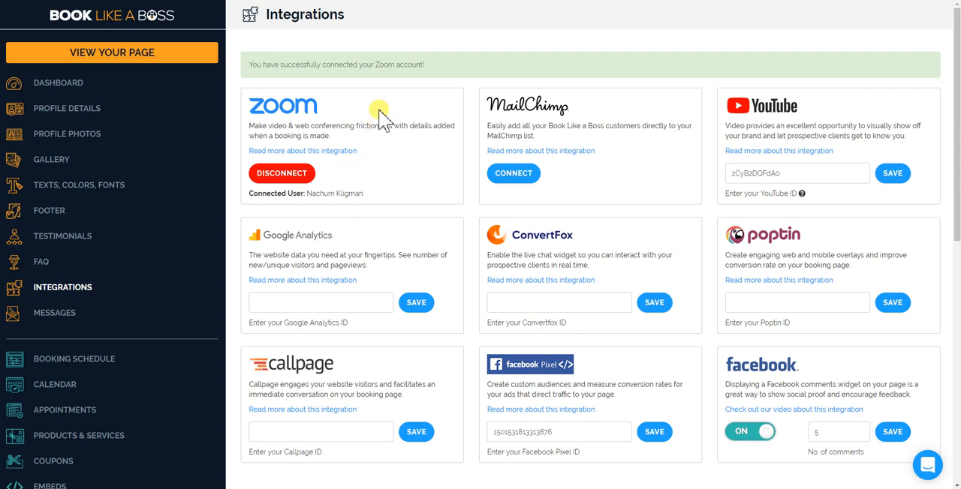
pyautogui.moveTo(372, 129)
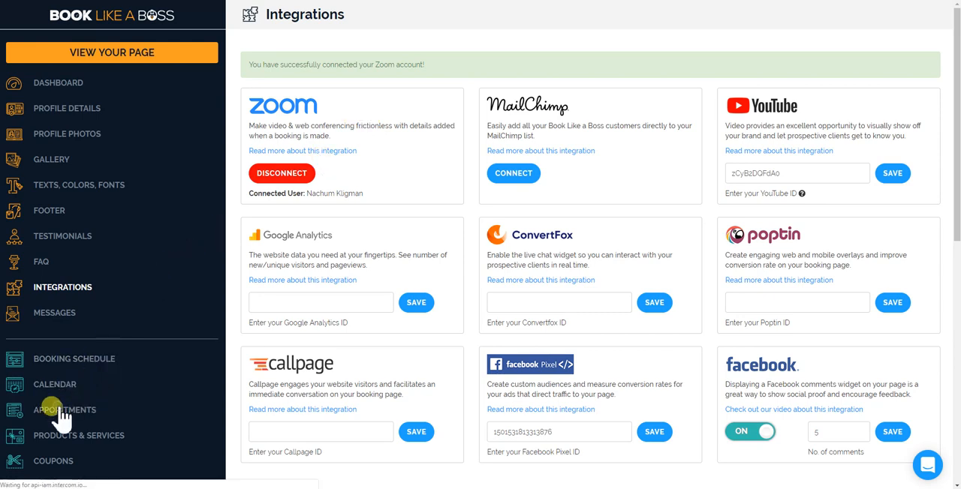
# Enable 'Create Meeting in Zoom when Booked?' on the Free 15 Minute Consultation appointment
pyautogui.click(64, 410)
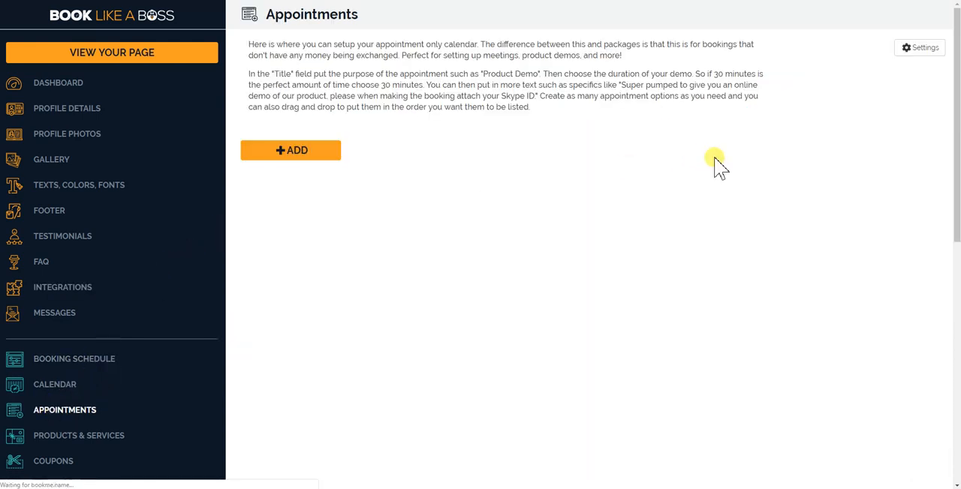
pyautogui.click(291, 151)
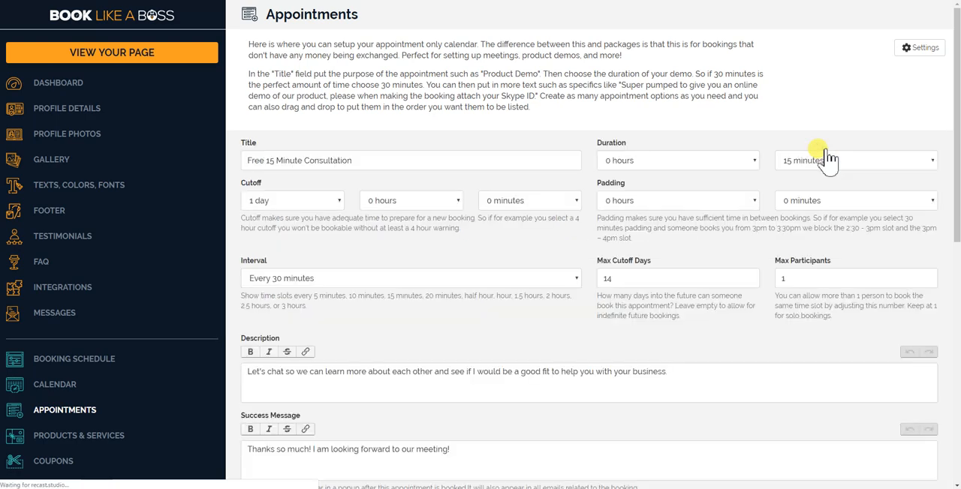
pyautogui.scroll(-3)
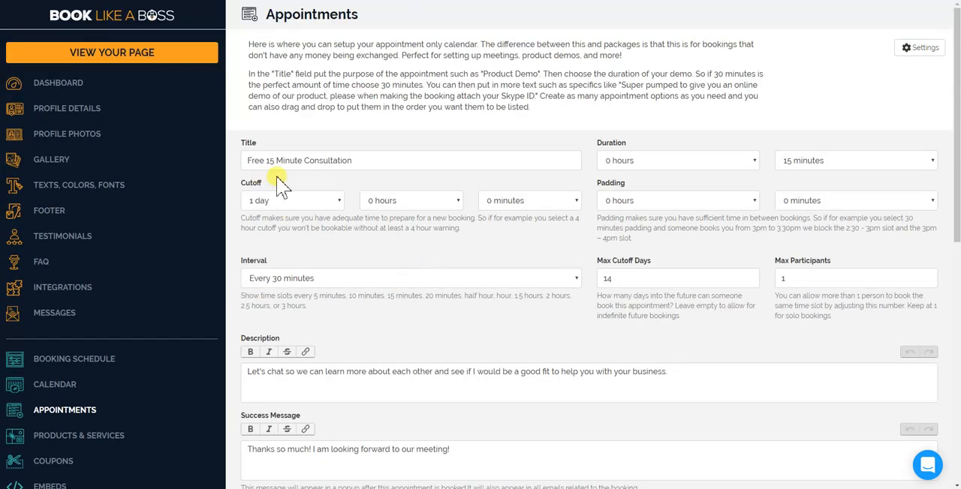
pyautogui.scroll(-3)
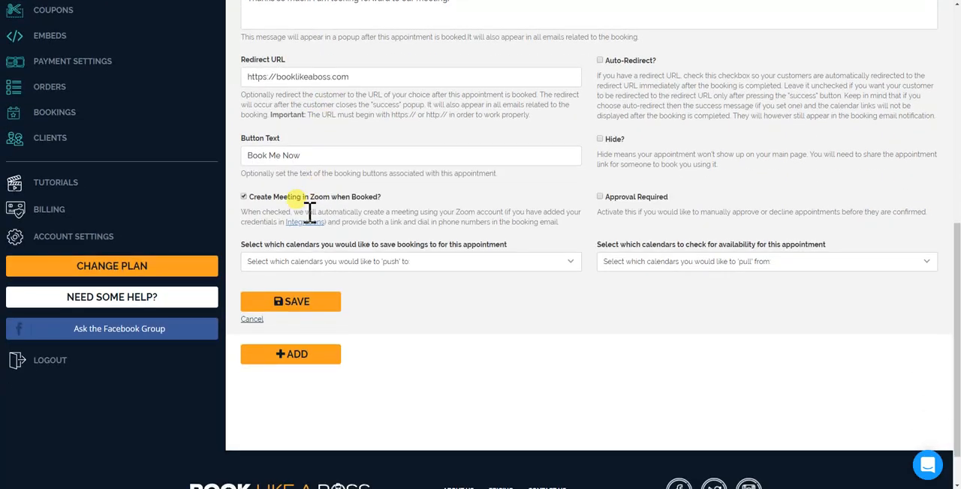
pyautogui.click(243, 197)
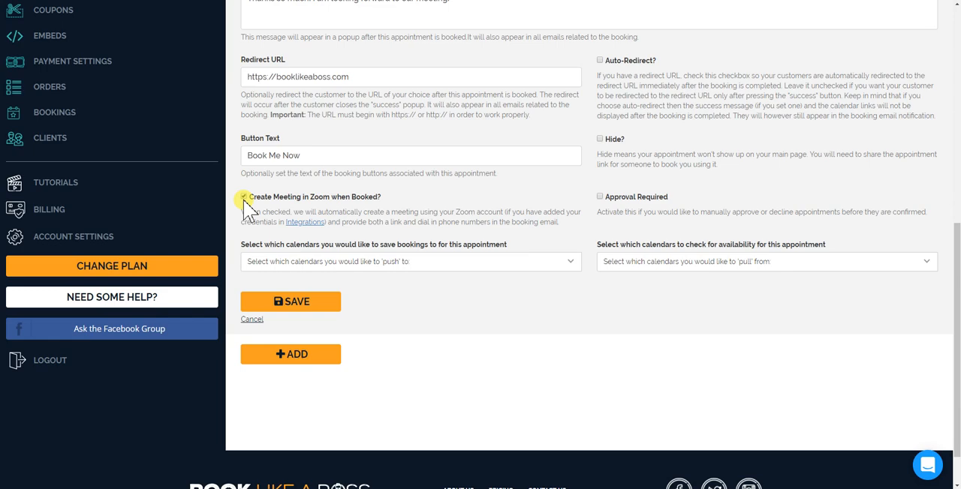
pyautogui.click(243, 195)
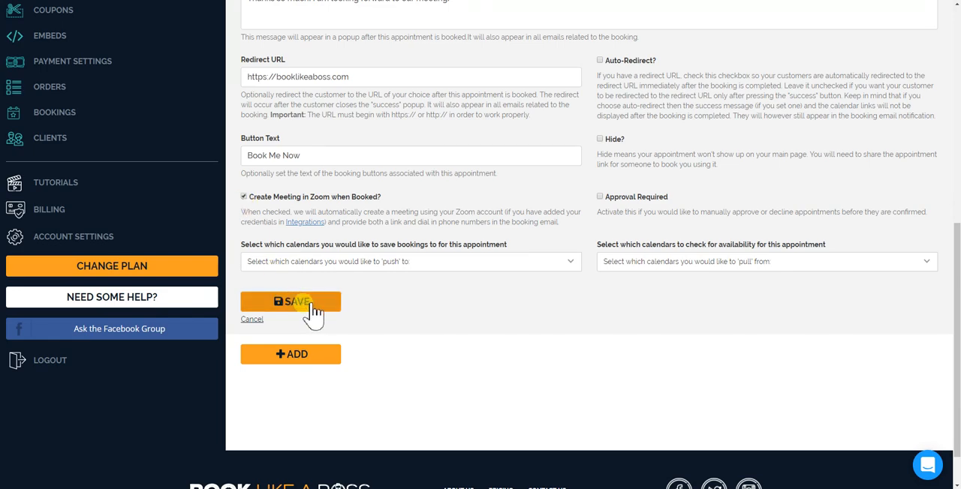
# Save the Free 15 Minute Consultation appointment and review its summary
pyautogui.click(291, 300)
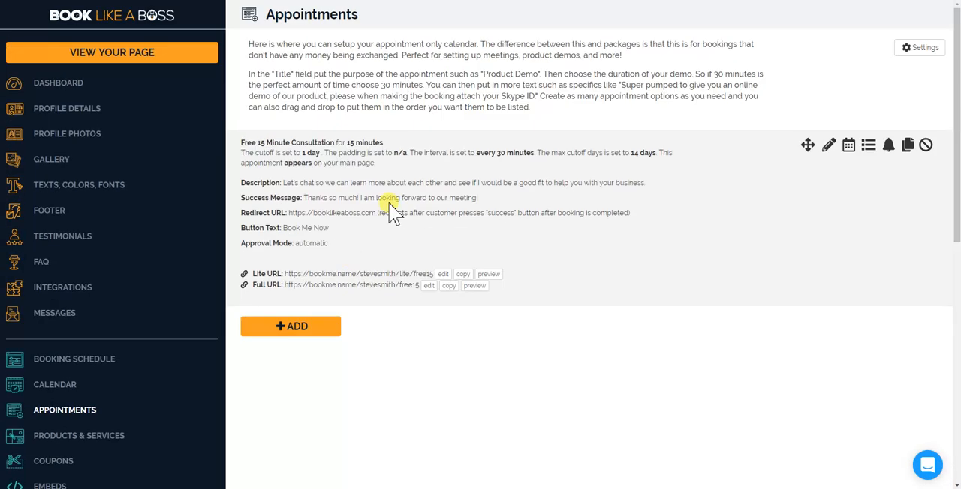
pyautogui.moveTo(408, 183)
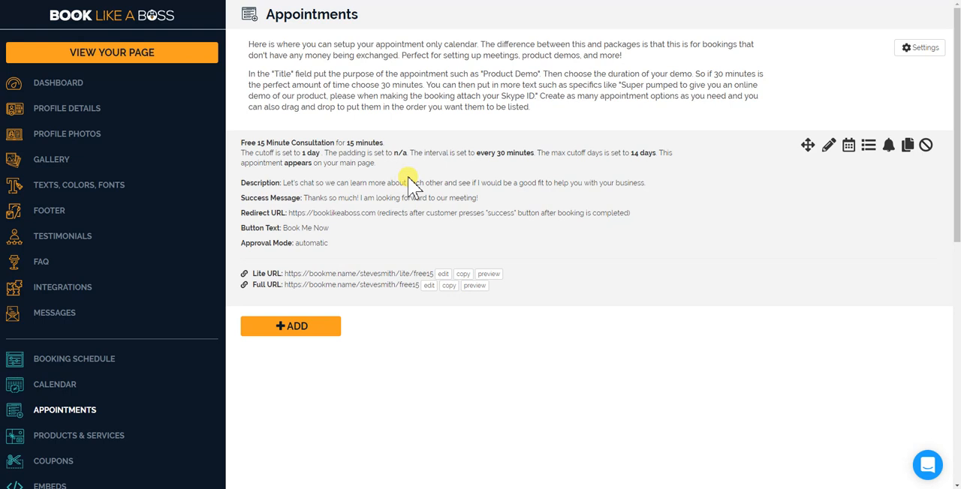
pyautogui.moveTo(411, 186)
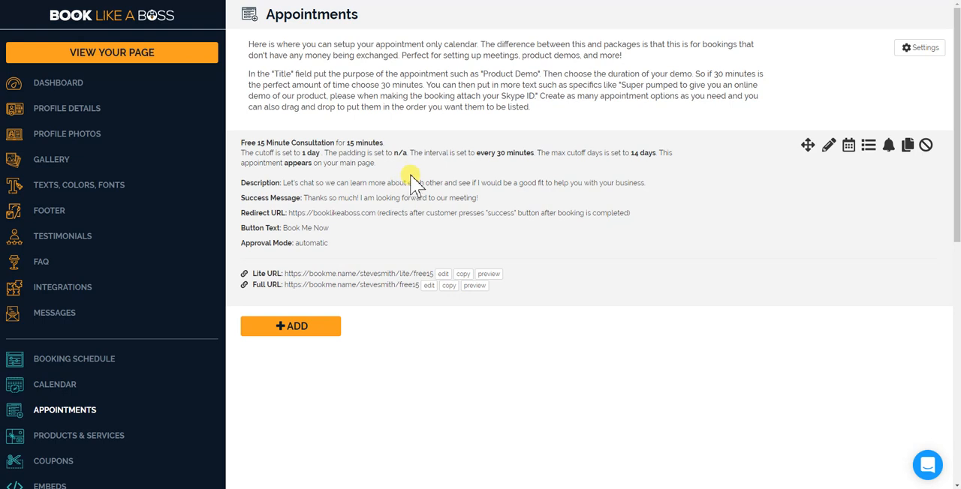
pyautogui.moveTo(403, 177)
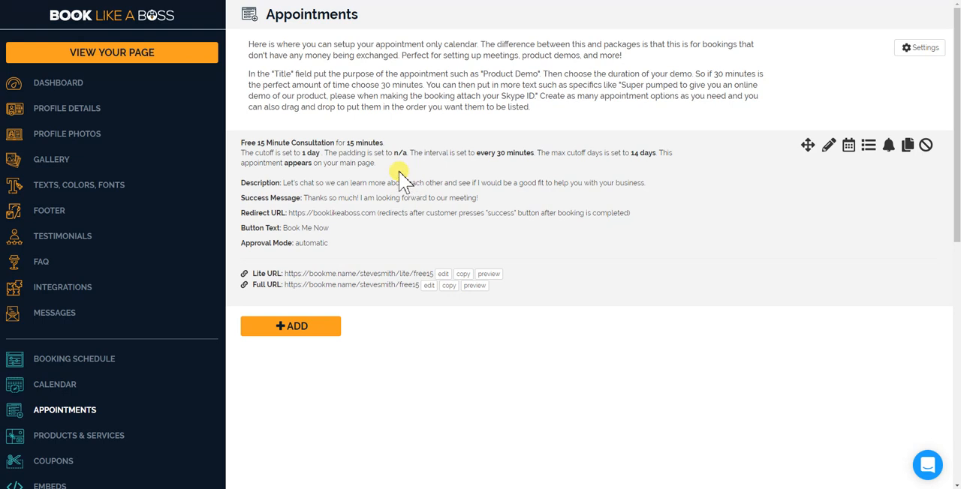
pyautogui.moveTo(176, 265)
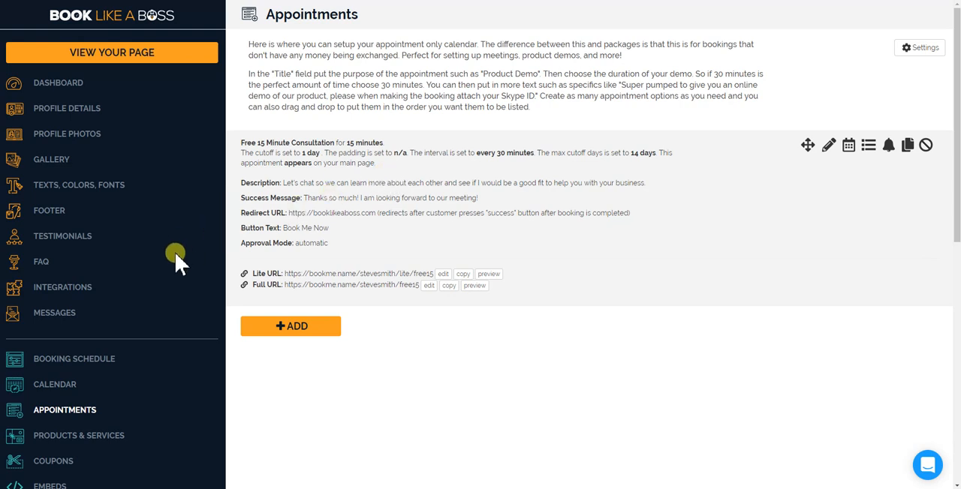
pyautogui.scroll(-3)
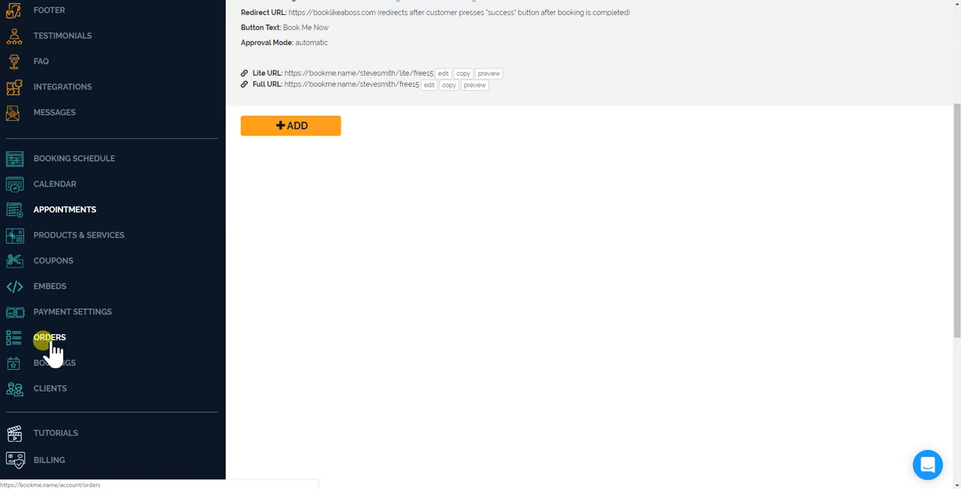
# View the most recent order's details with its Zoom meeting info from the Orders list
pyautogui.click(49, 338)
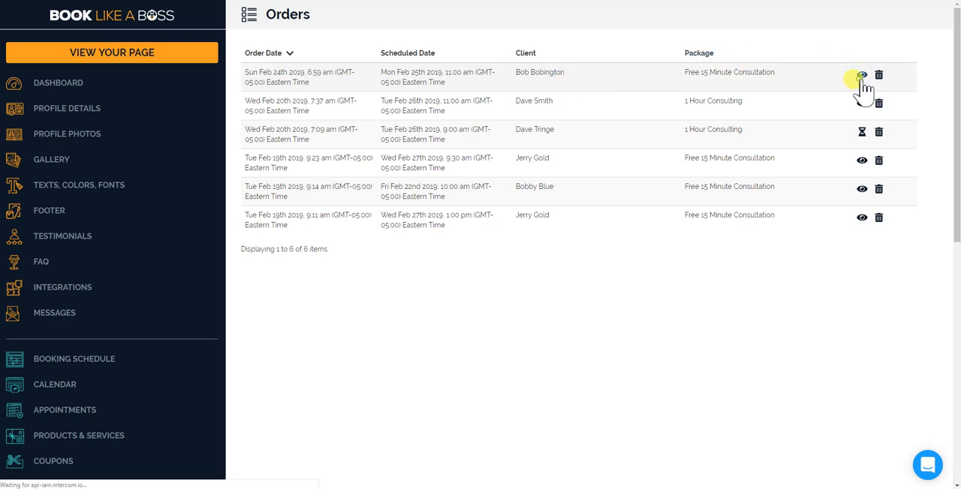
pyautogui.click(861, 75)
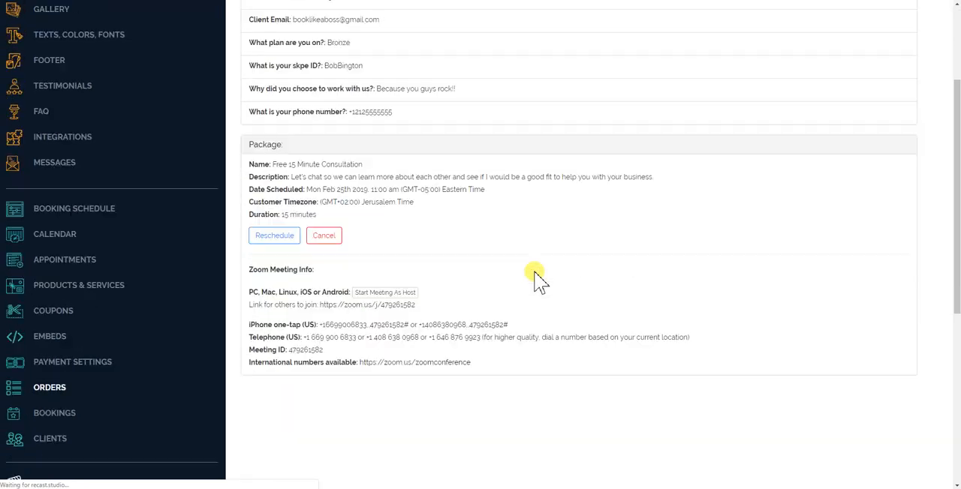
pyautogui.scroll(-3)
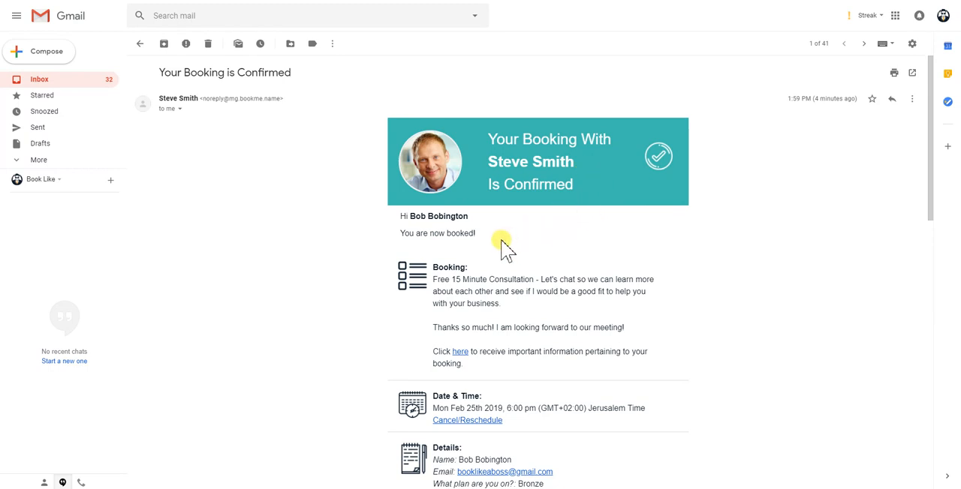
# Review the Zoom meeting link and dial-in details in the confirmation email, then return to Order Details
pyautogui.scroll(-3)
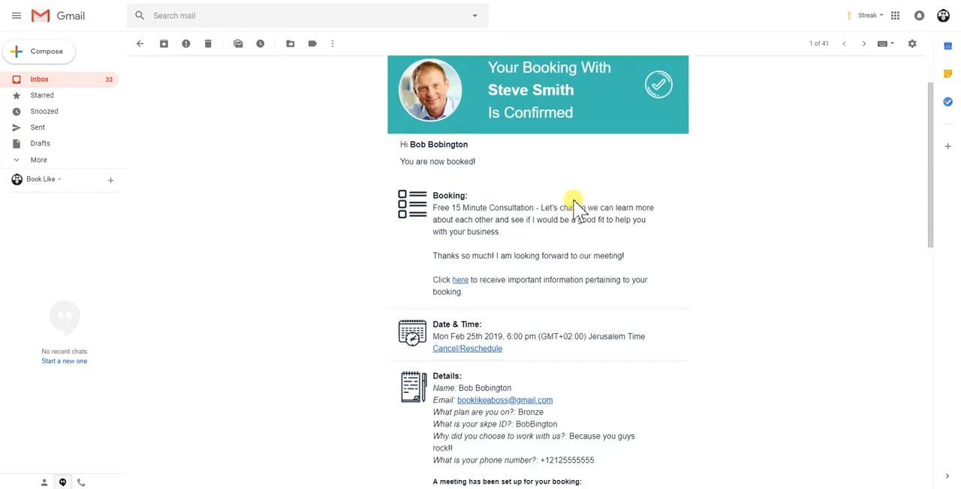
pyautogui.scroll(-3)
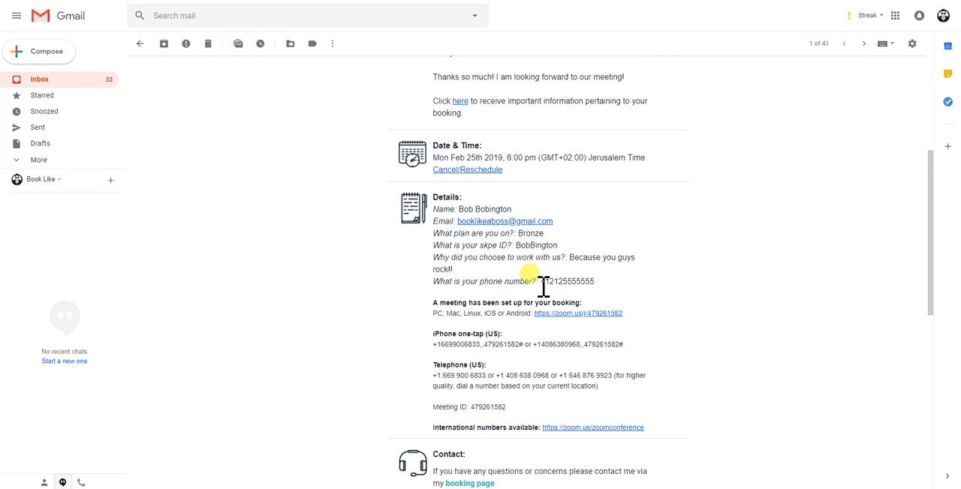
pyautogui.scroll(-3)
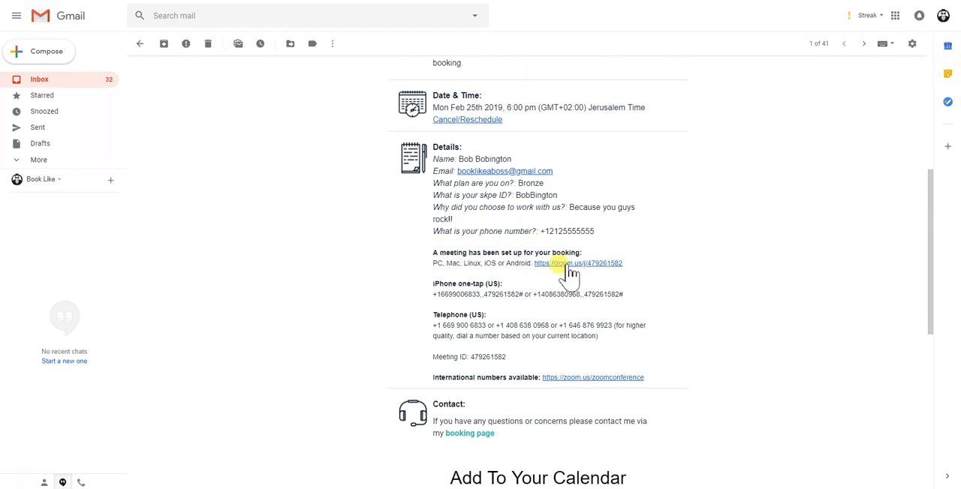
pyautogui.moveTo(548, 322)
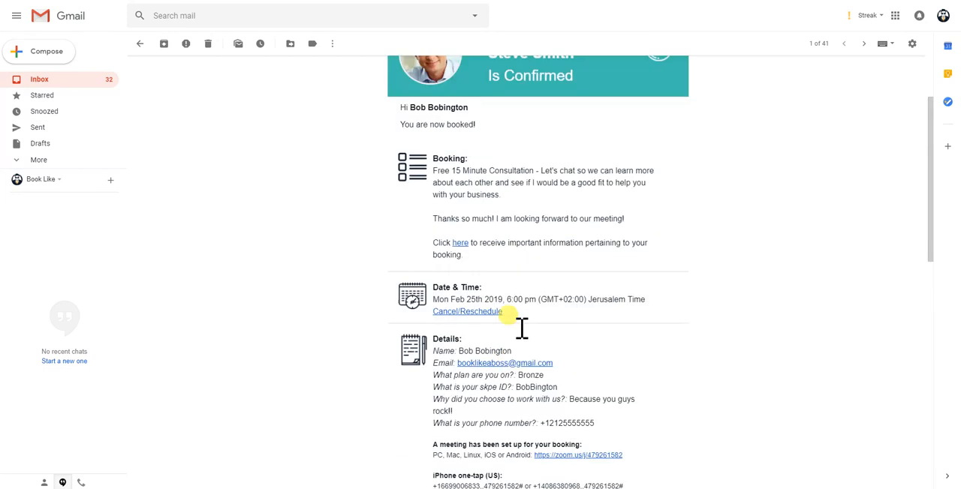
pyautogui.click(467, 313)
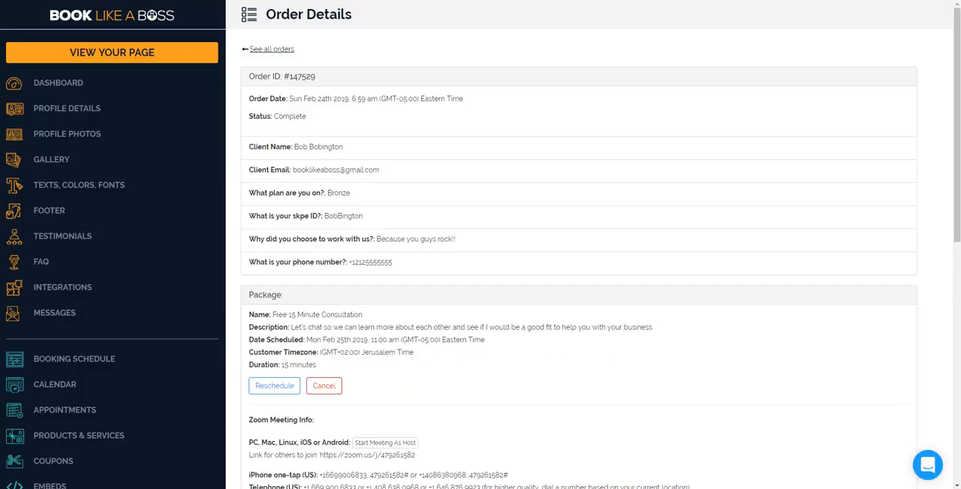